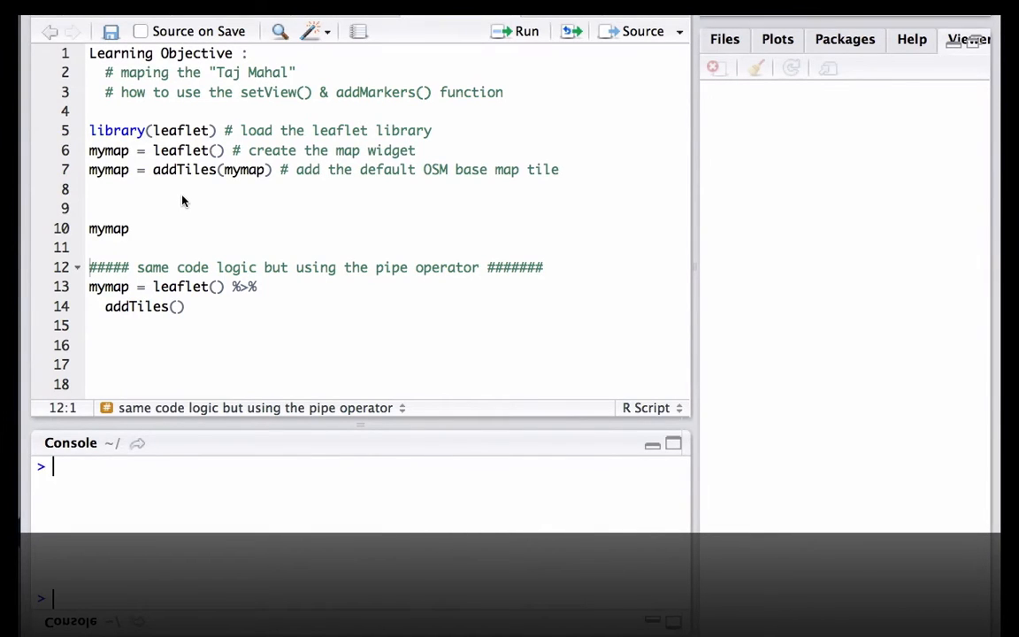
Step: Preview the Taj Mahal map, zooming in on the marker and back out
click(516, 31)
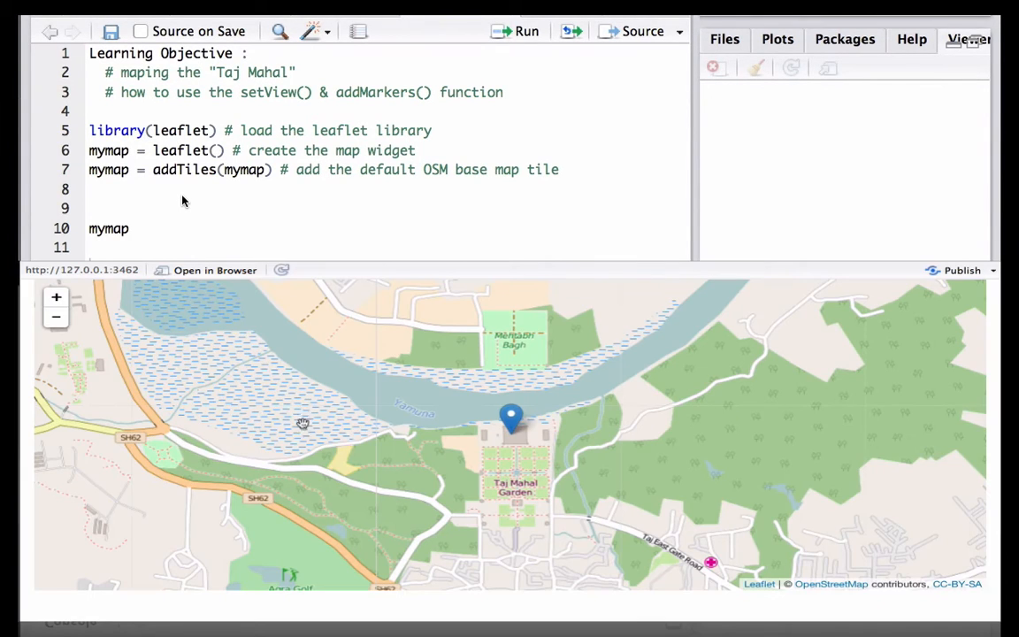
click(511, 417)
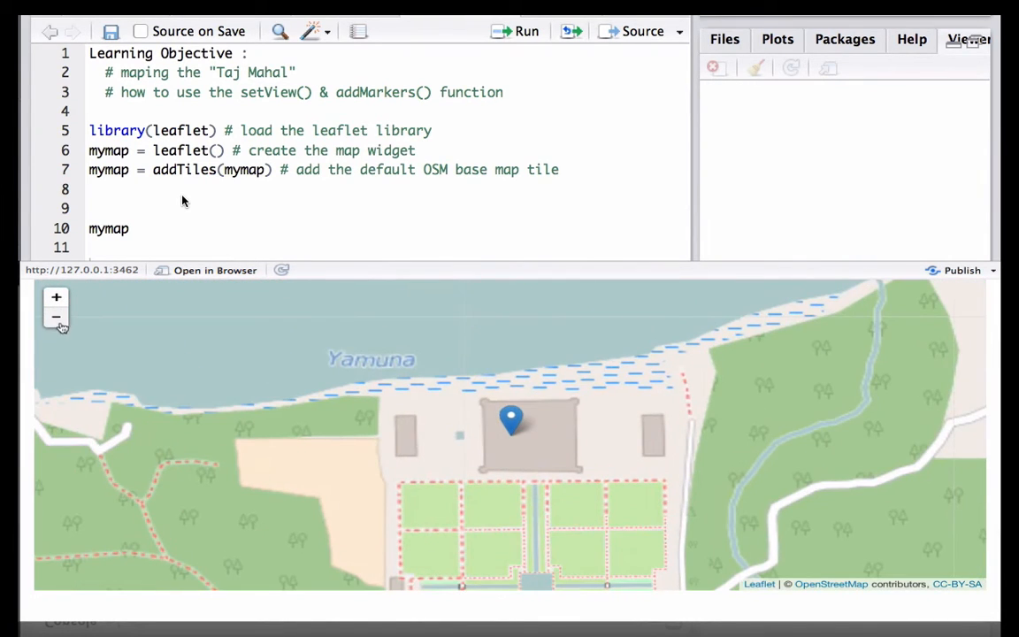
click(56, 316)
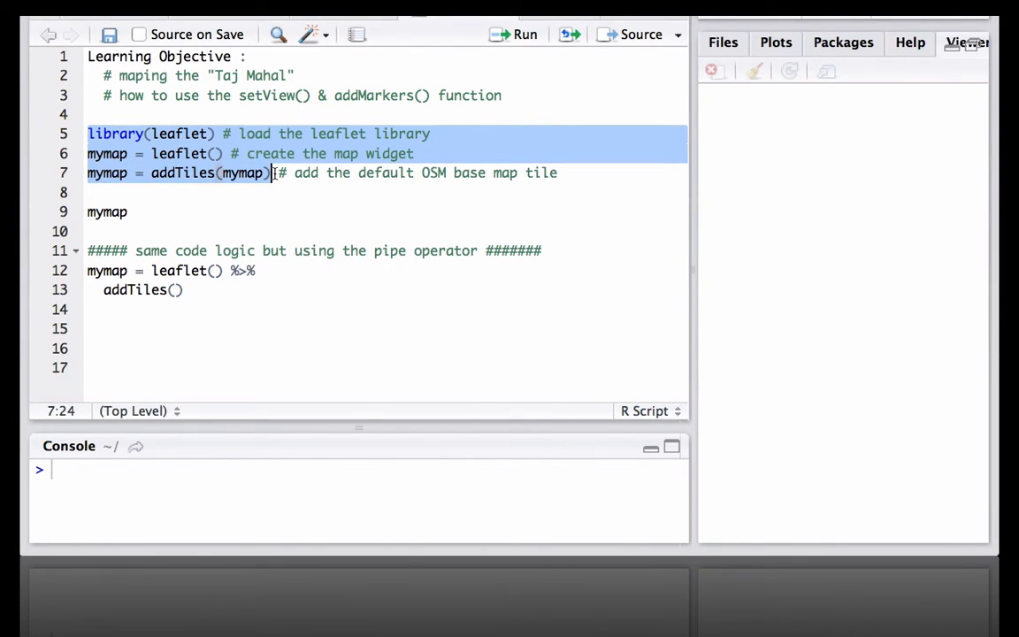
Step: Run the leaflet base map lines and start typing setView on line 8
click(524, 34)
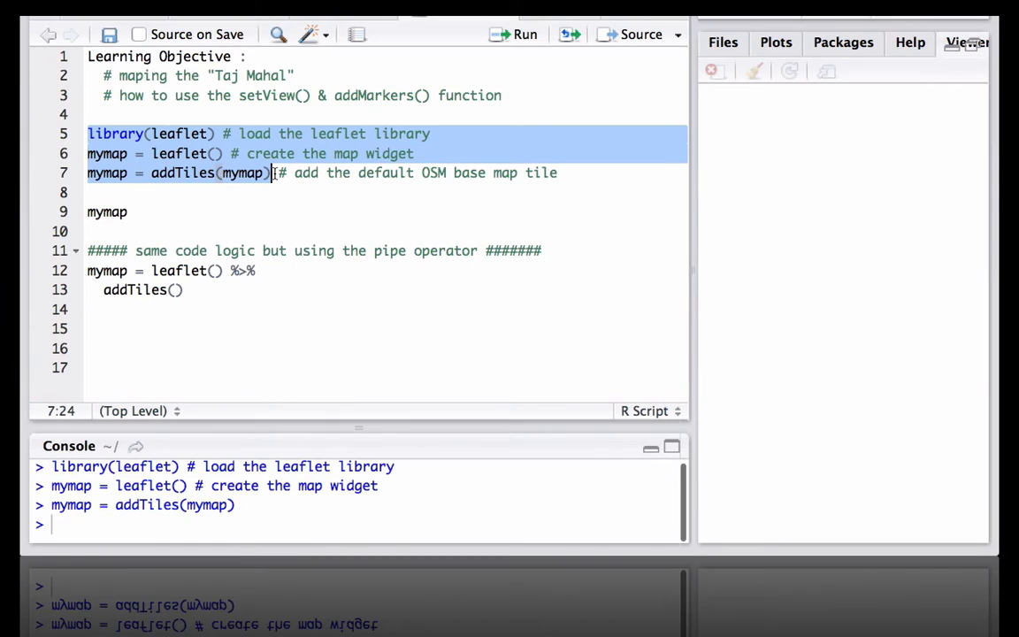
text(s)
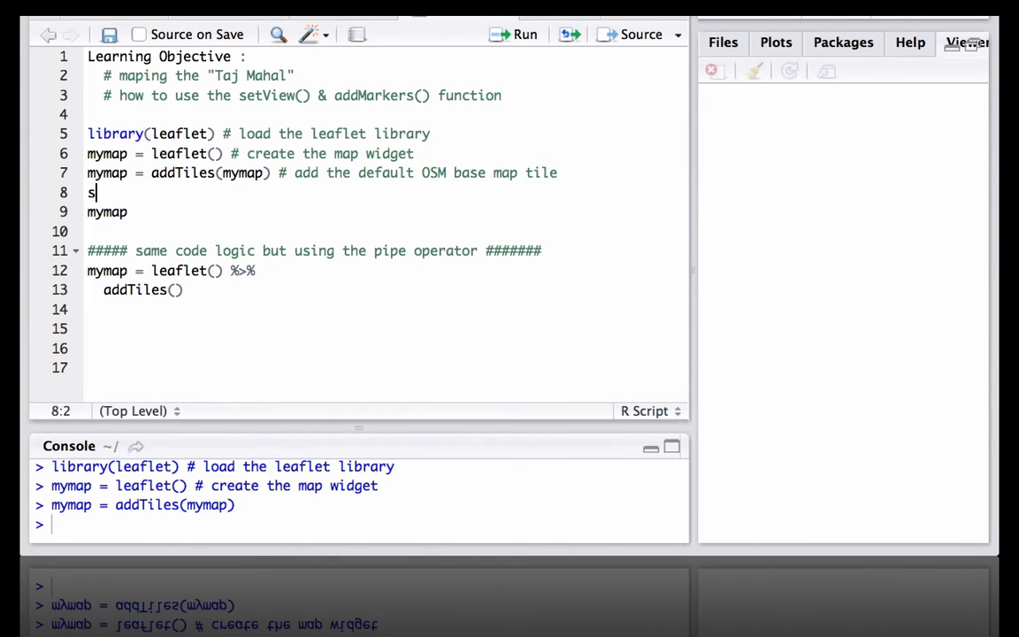
text(etView()
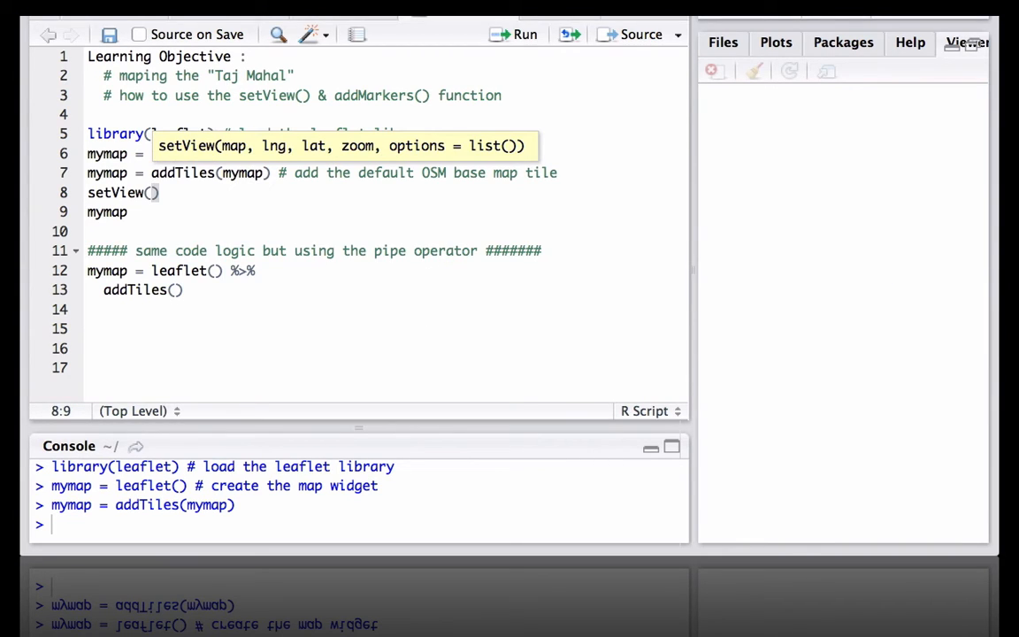
Step: Complete mymap = setView(mymap, lng = 78.0419, lat = 27.1750, zoom = 5)
text(mymap,)
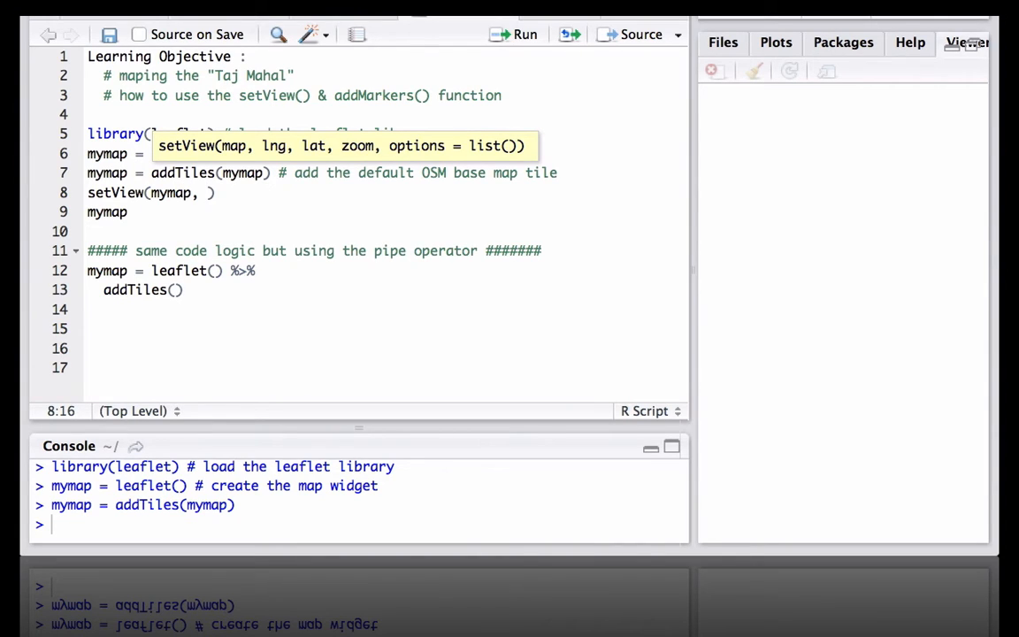
text(lng = 78.0419, lat = 27.1750)
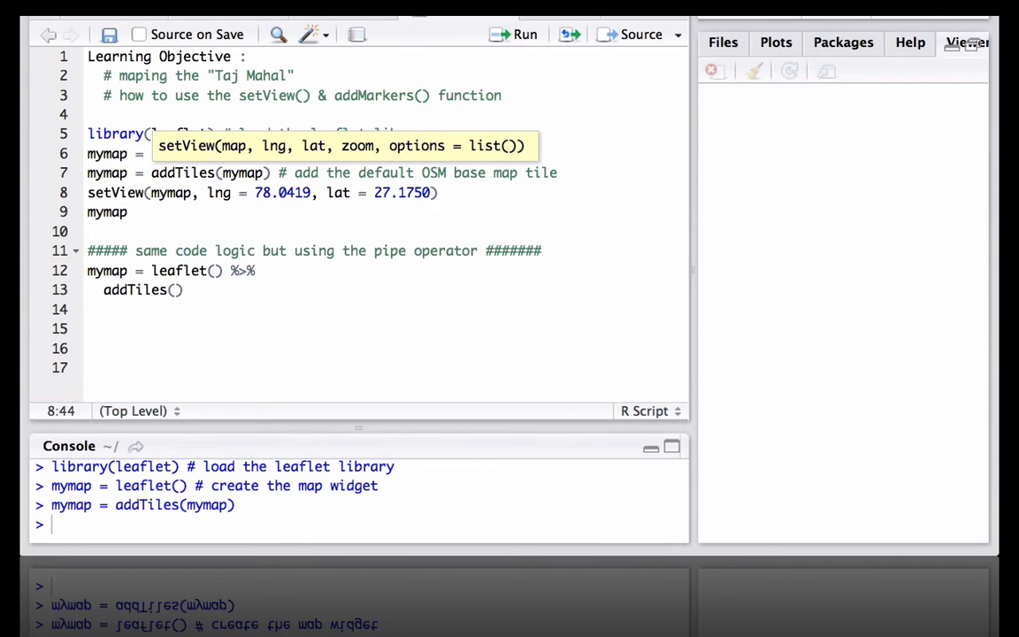
text(, zoo)
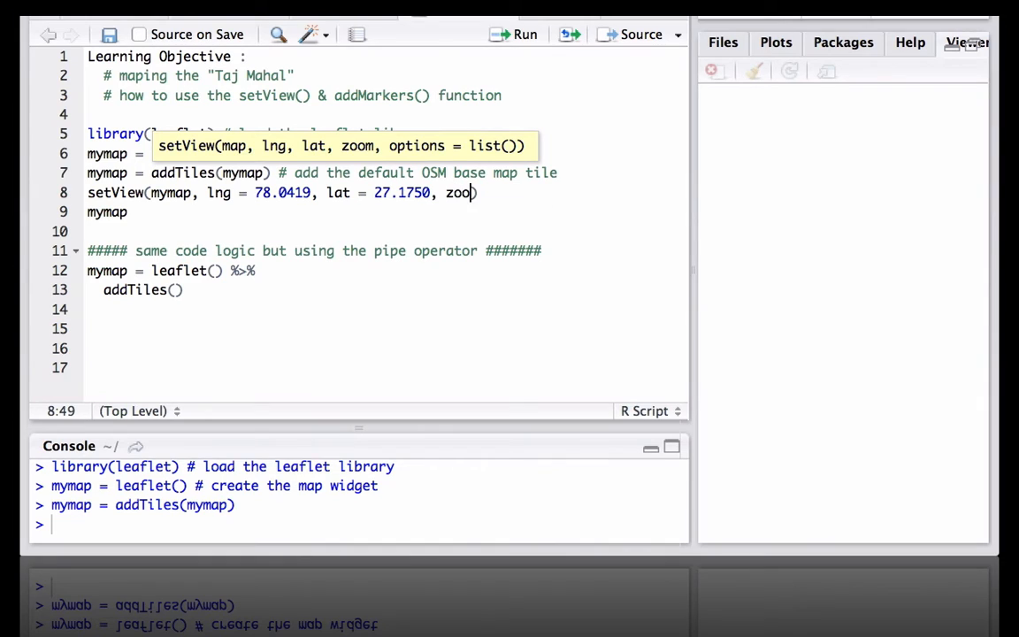
text(=)
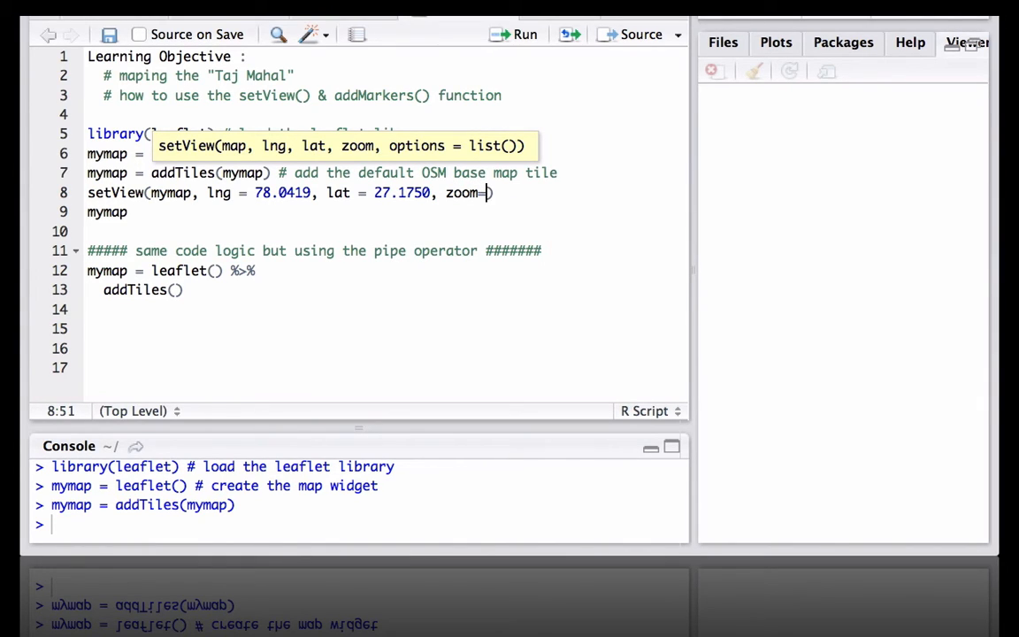
text(5)
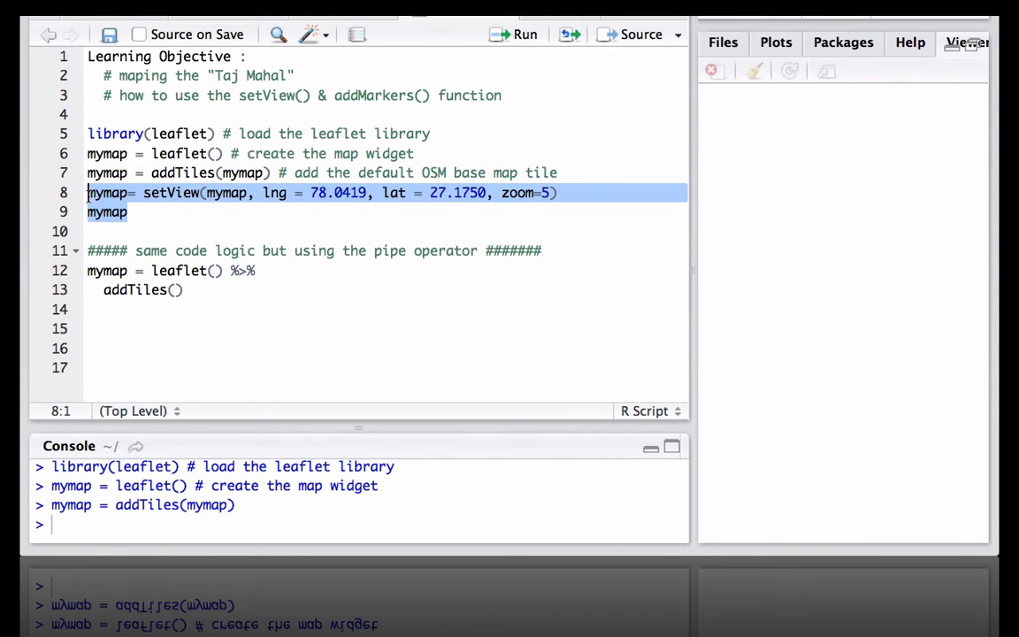
Step: Run the setView and mymap lines, then widen the Viewer pane to show the map
click(524, 34)
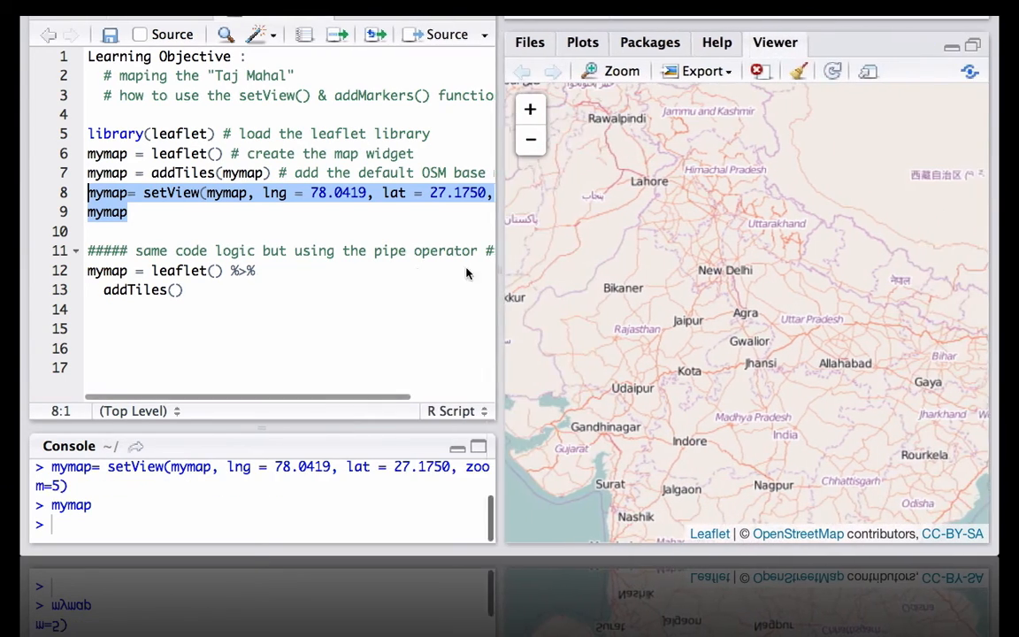
drag(499, 266, 371, 266)
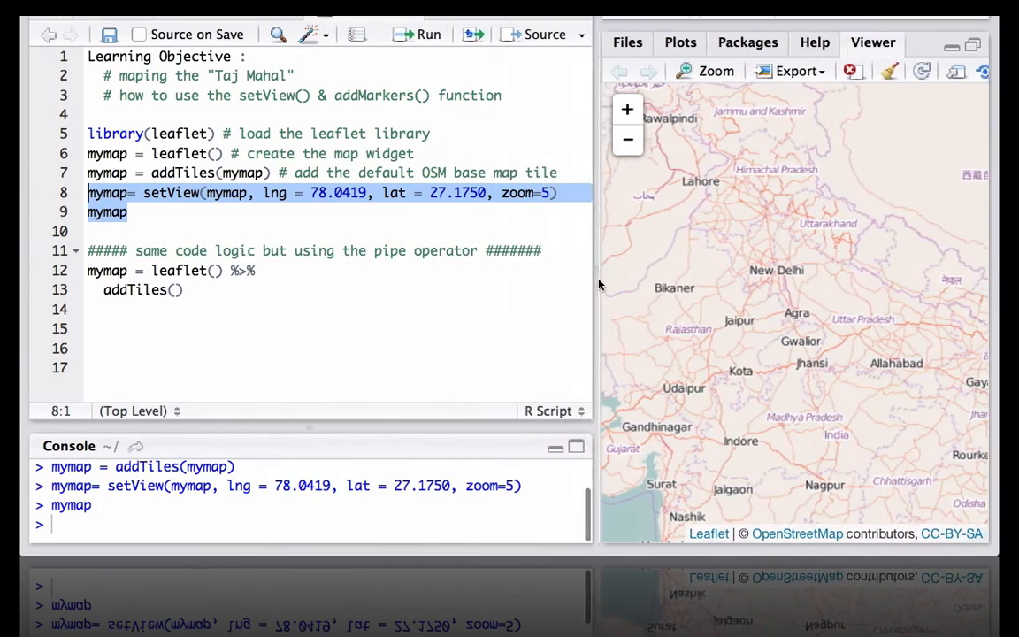
drag(597, 284, 365, 283)
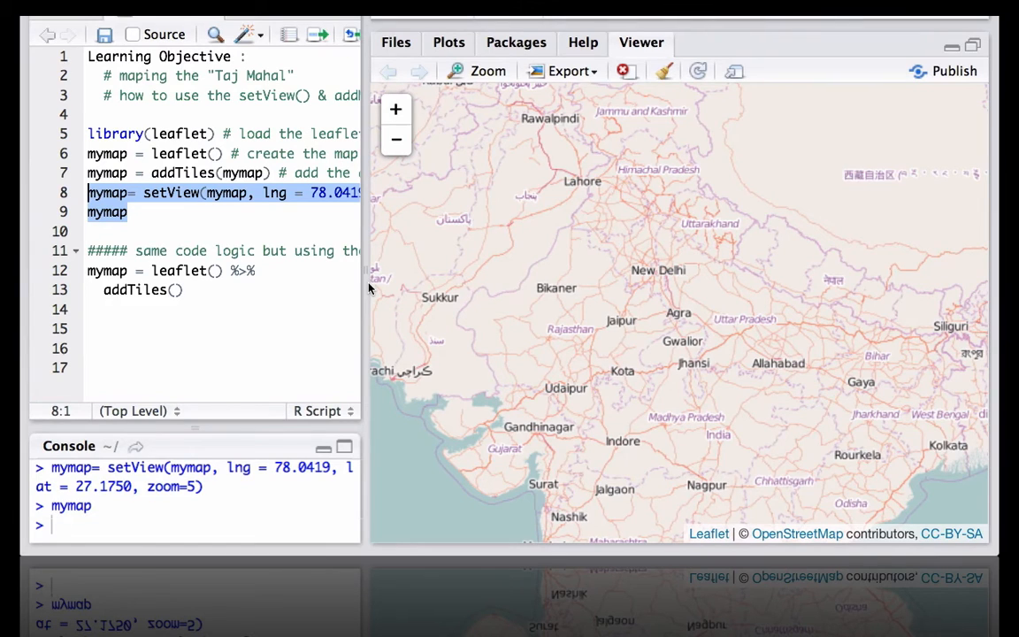
mouse_move(365, 275)
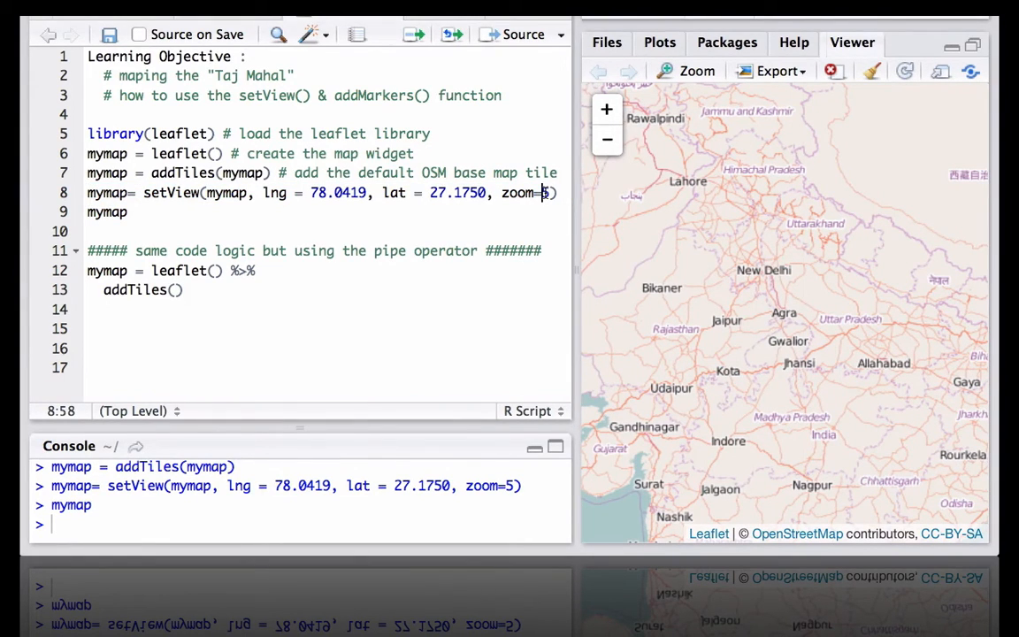
Step: Change the setView zoom from 5 to 15 for a Taj Mahal close-up
text(1)
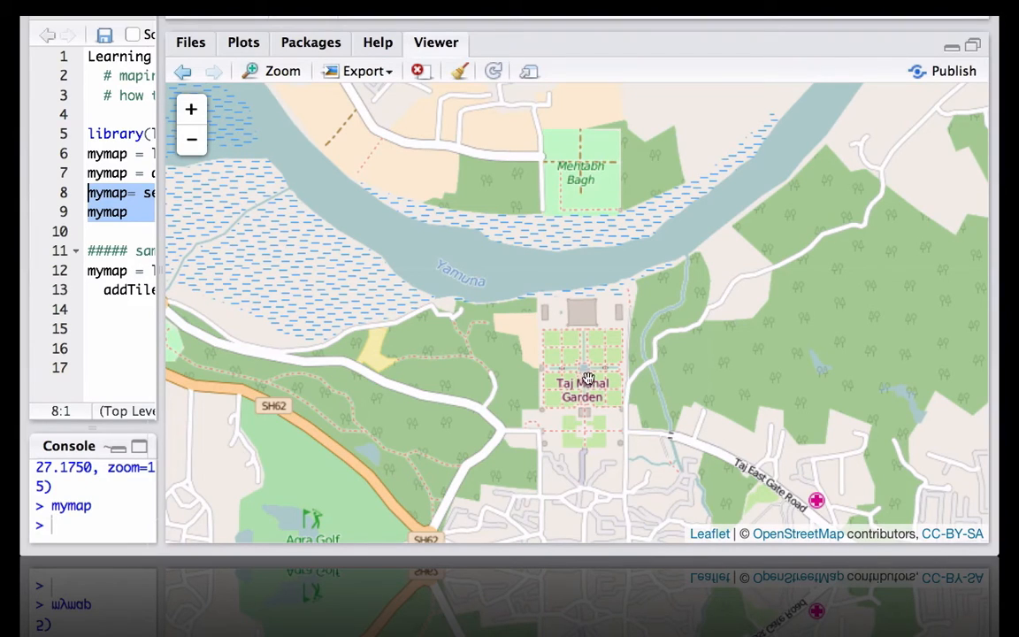
mouse_move(586, 345)
text(mymap=)
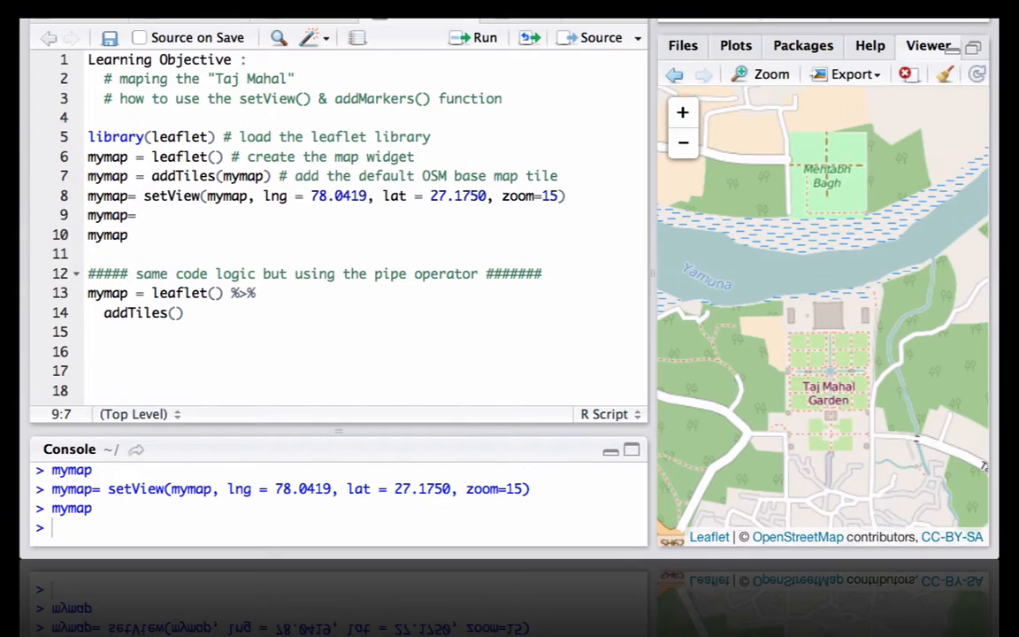
Step: Add a marker at lng 78.0419, lat 27.1750 with popup 'Taj Mahal, Agra, India'
text(add)
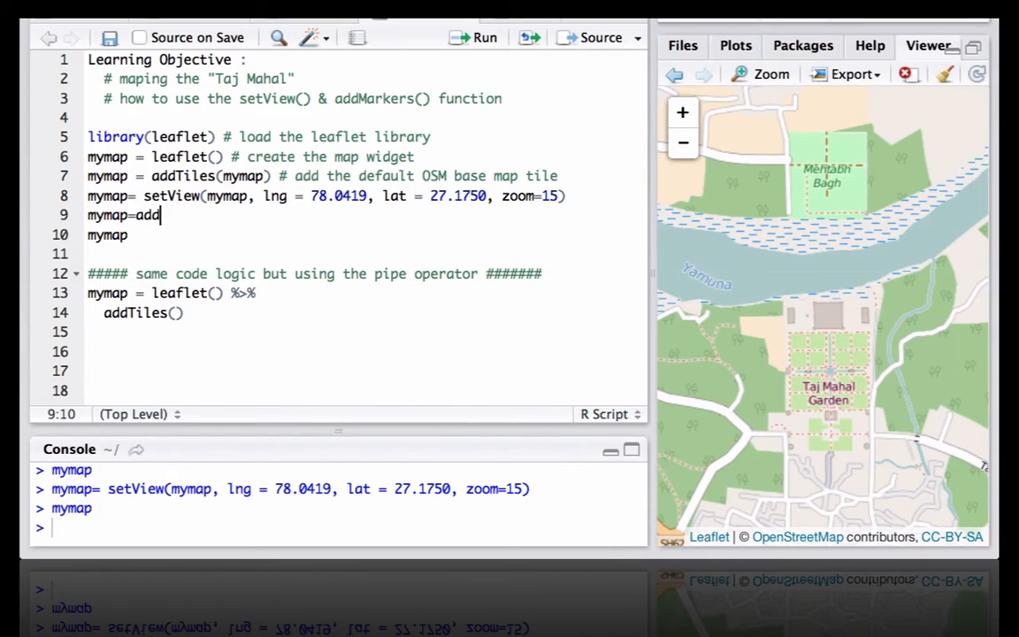
text(Markers()
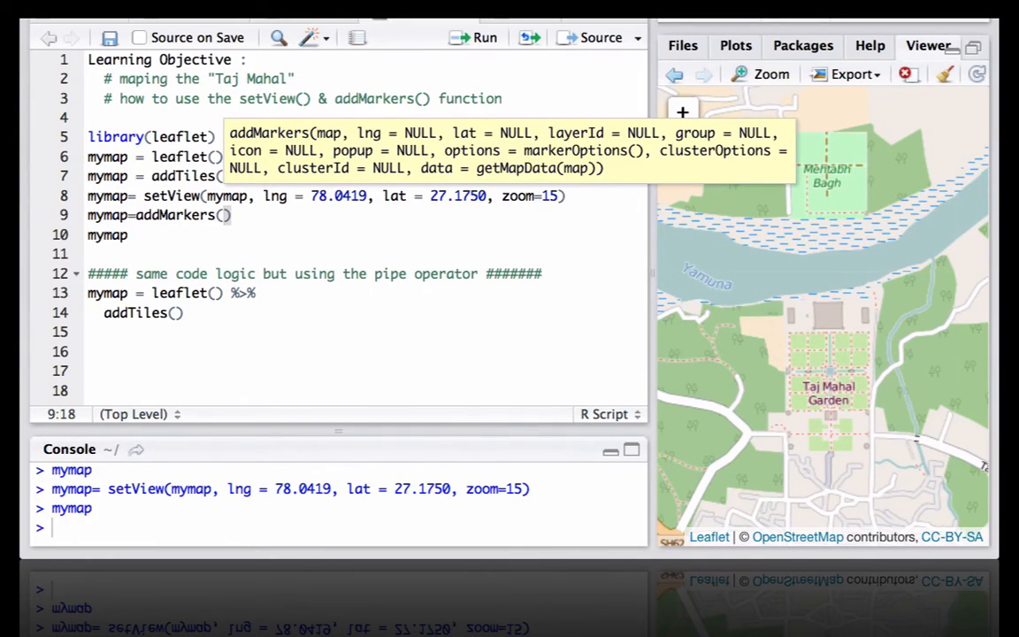
text(my)
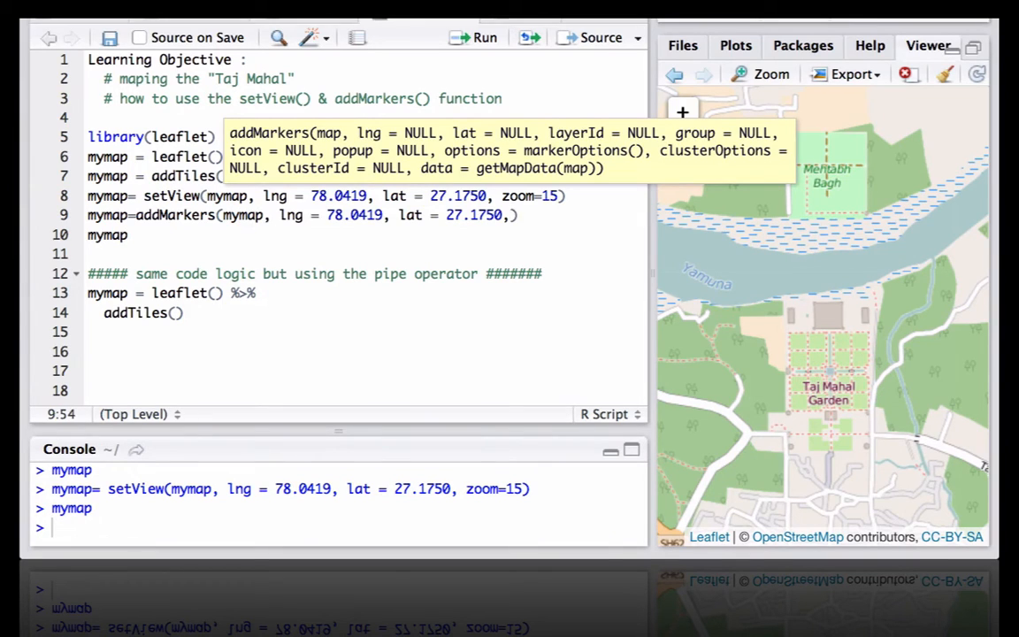
text(popup = ")
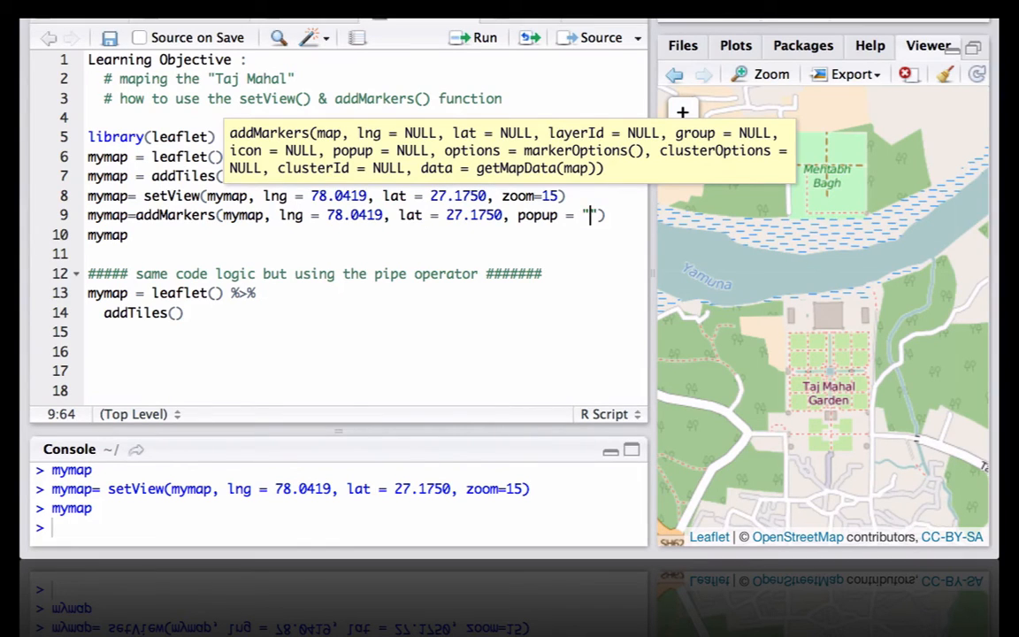
text(Taj Mah)
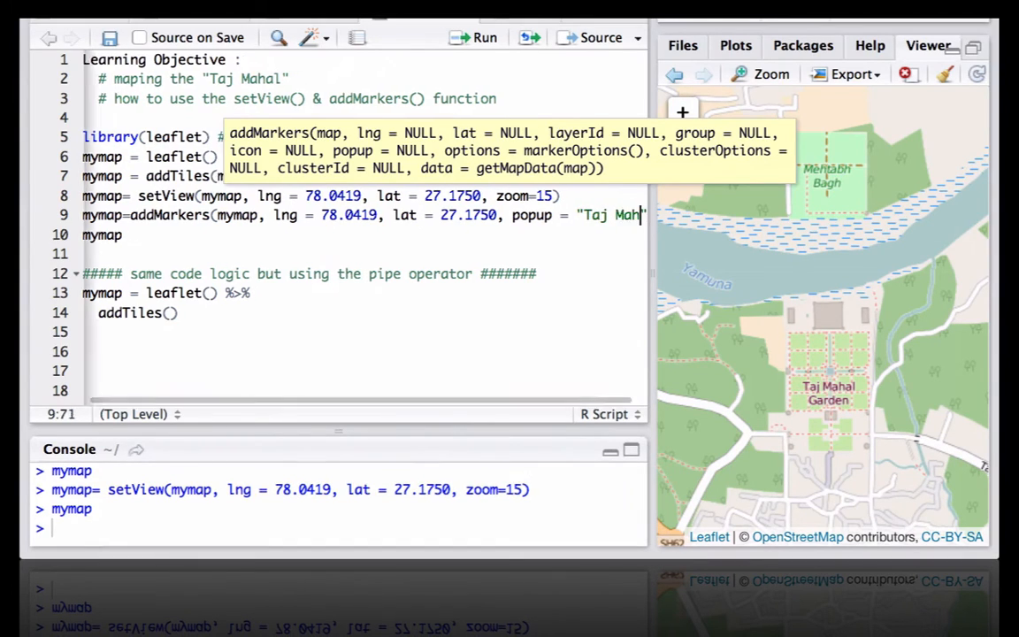
text(, A)
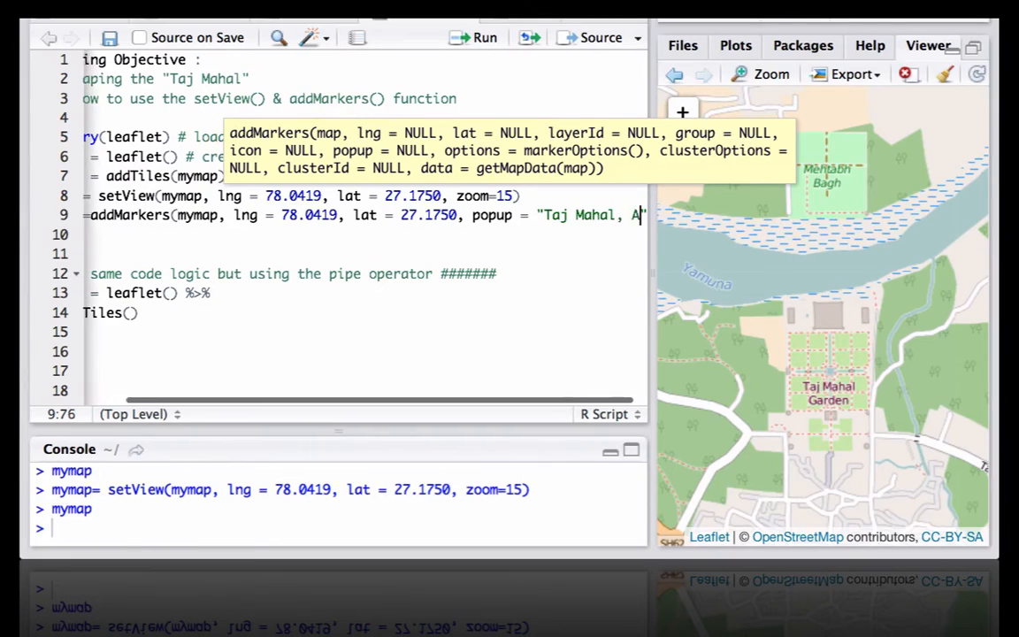
text(gra, India)
text(mymap)
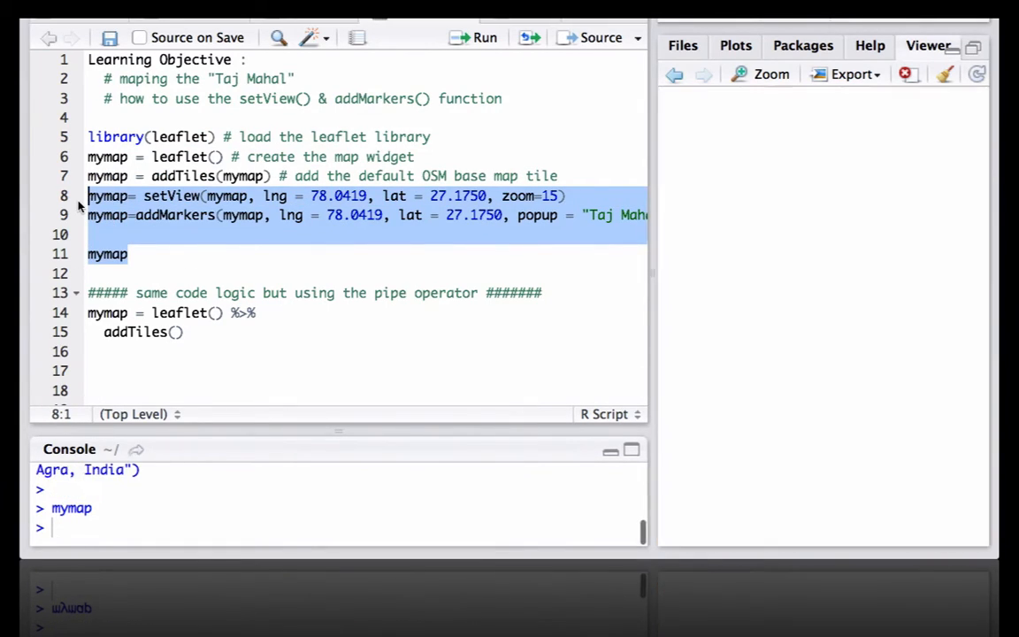
Step: Maximize the Viewer and open the marker's 'Taj Mahal, Agra, India' popup
click(484, 37)
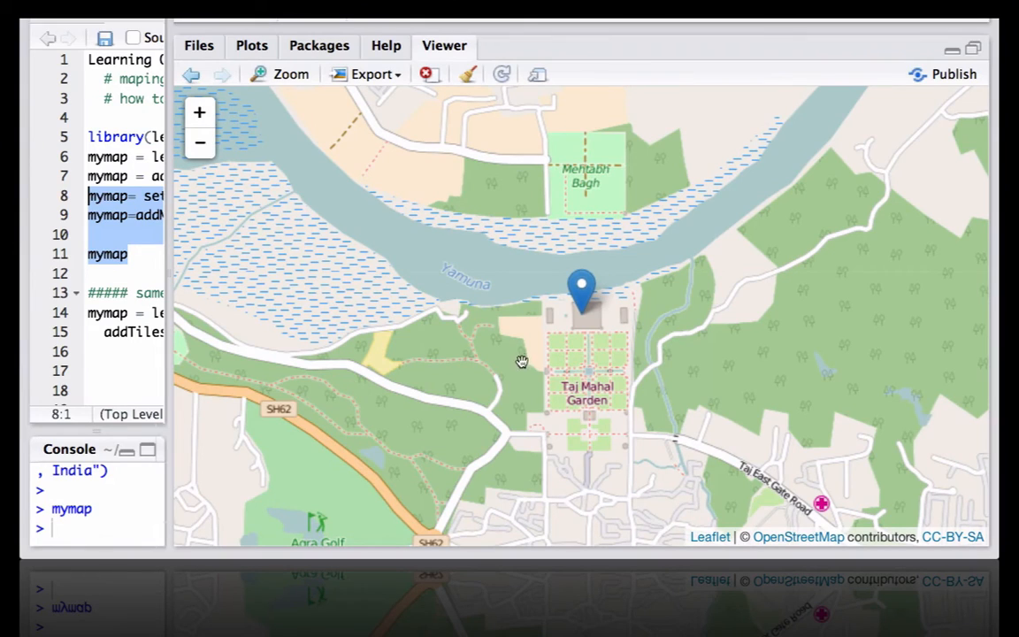
mouse_move(508, 370)
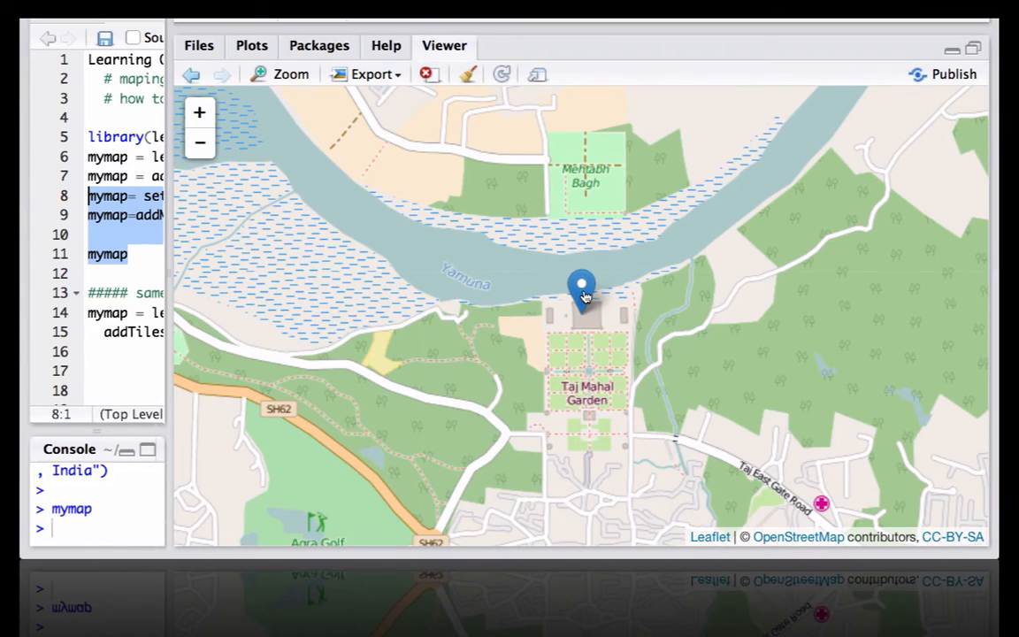
click(582, 287)
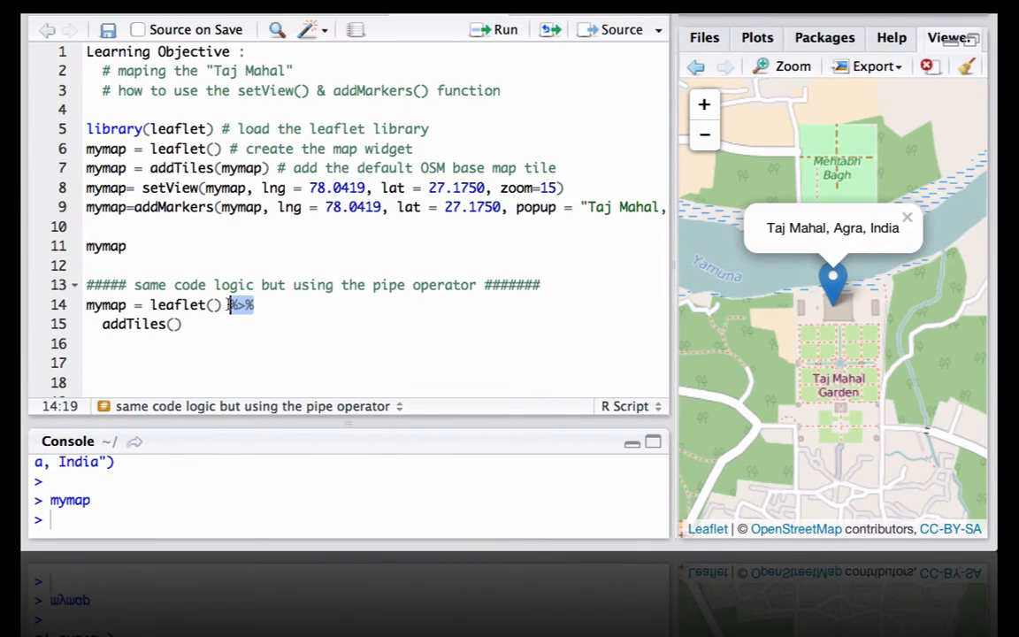
Step: Chain setView and addMarkers onto the piped leaflet/addTiles code with %>%
text(%>%)
click(377, 343)
text(setView(lng = 78.0419, lat = 27.1750, zoom=15))
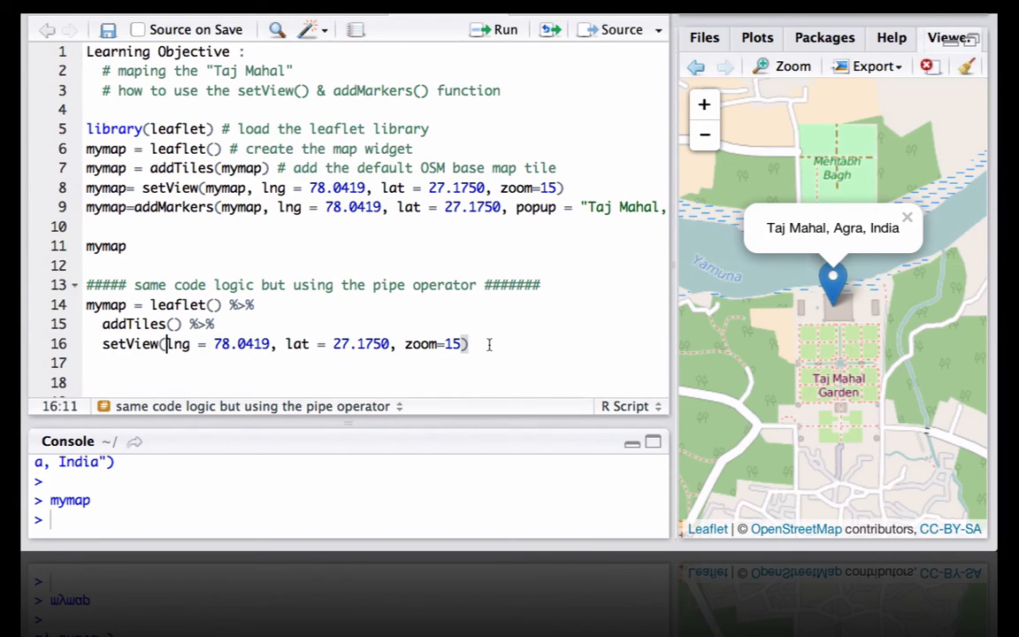
click(201, 323)
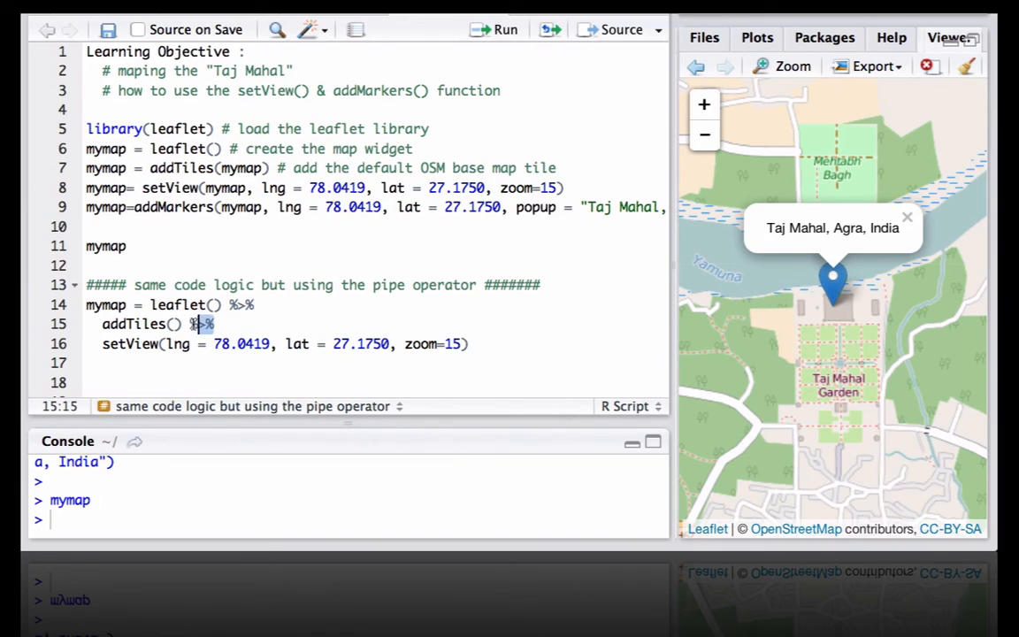
click(464, 344)
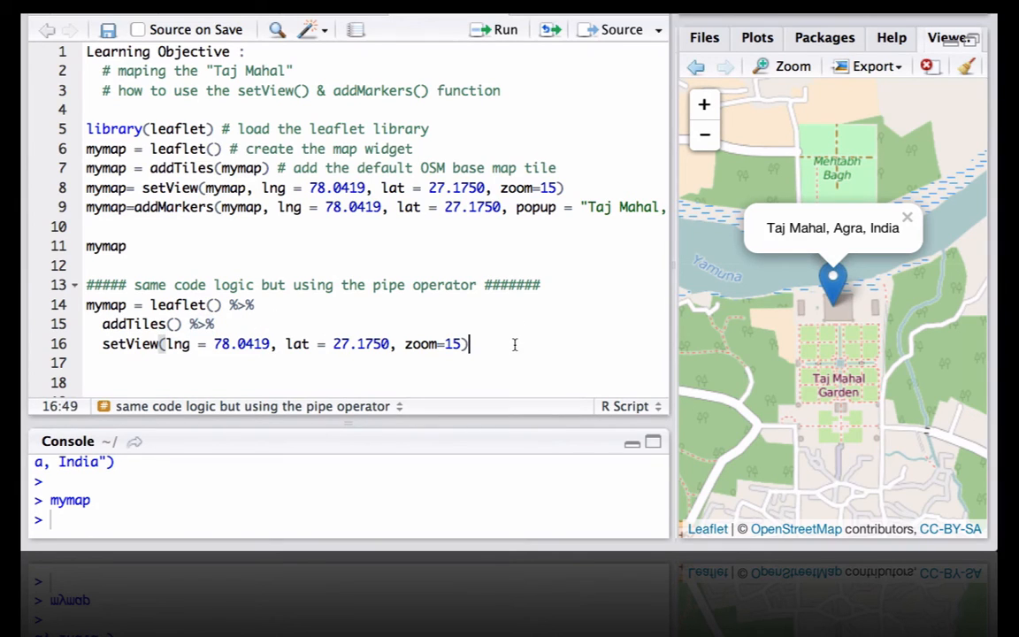
text(%>%)
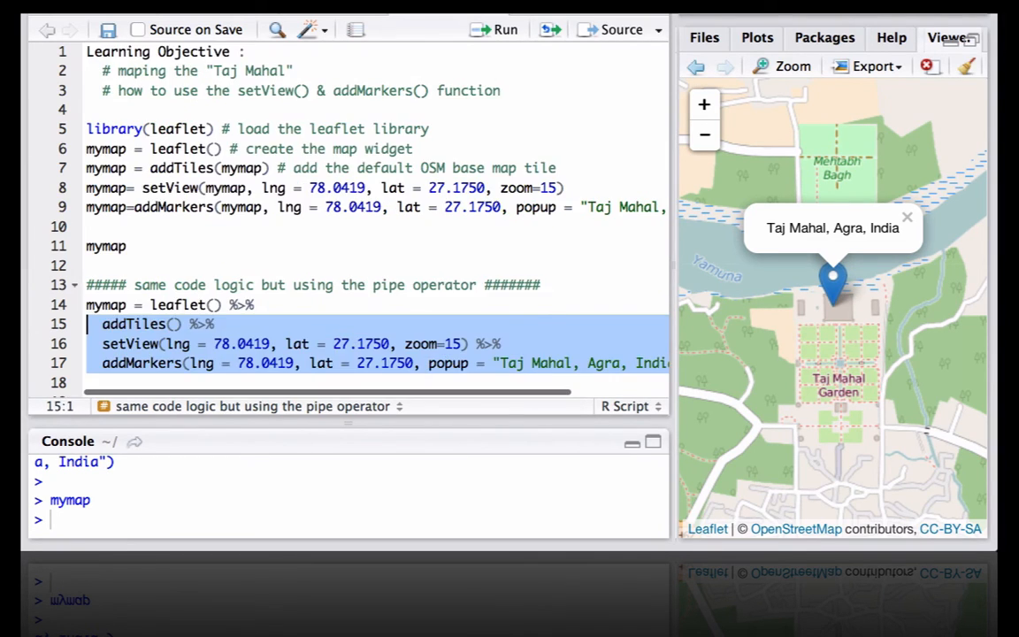
Step: Run the piped lines 14–17 to redraw the Taj Mahal marker map
click(152, 304)
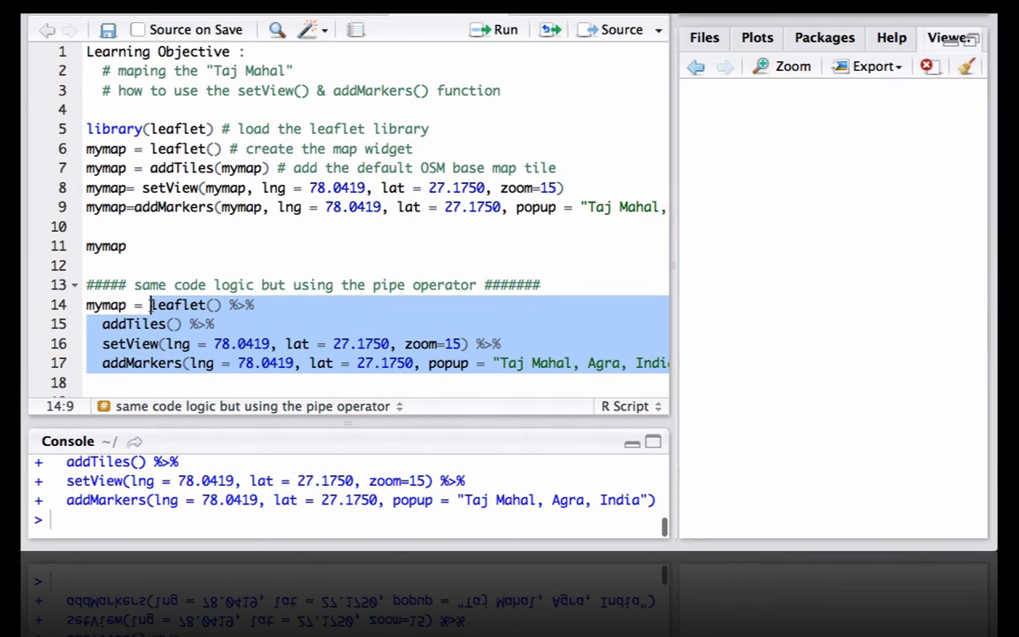
click(505, 29)
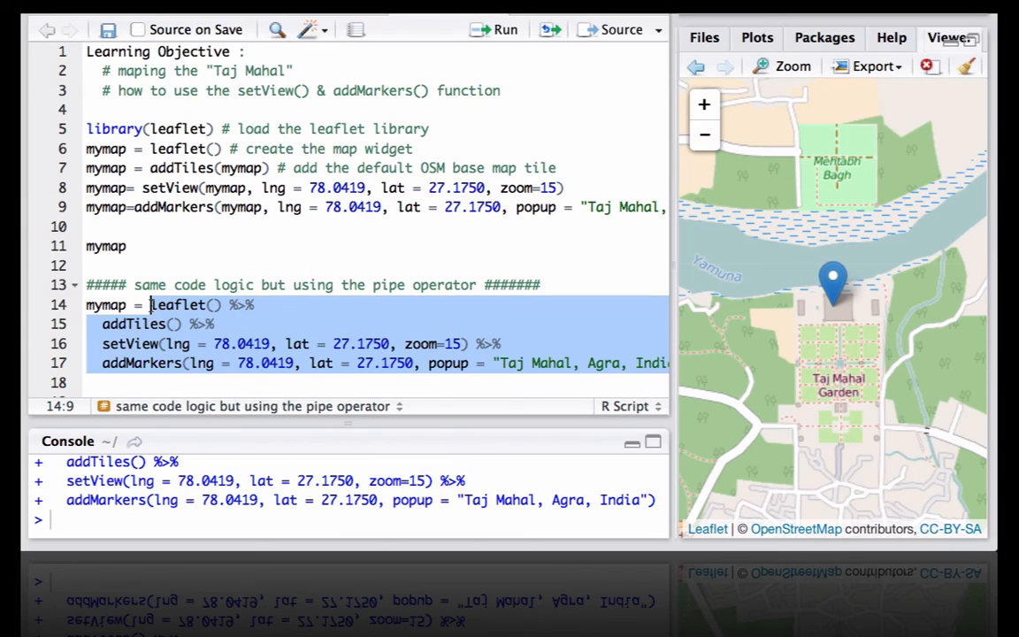